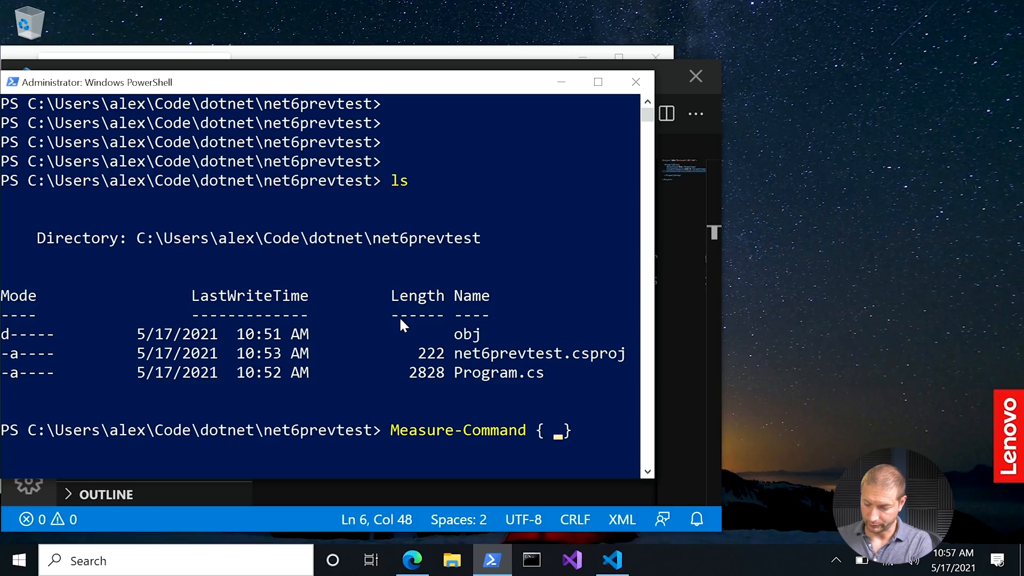
type("do")
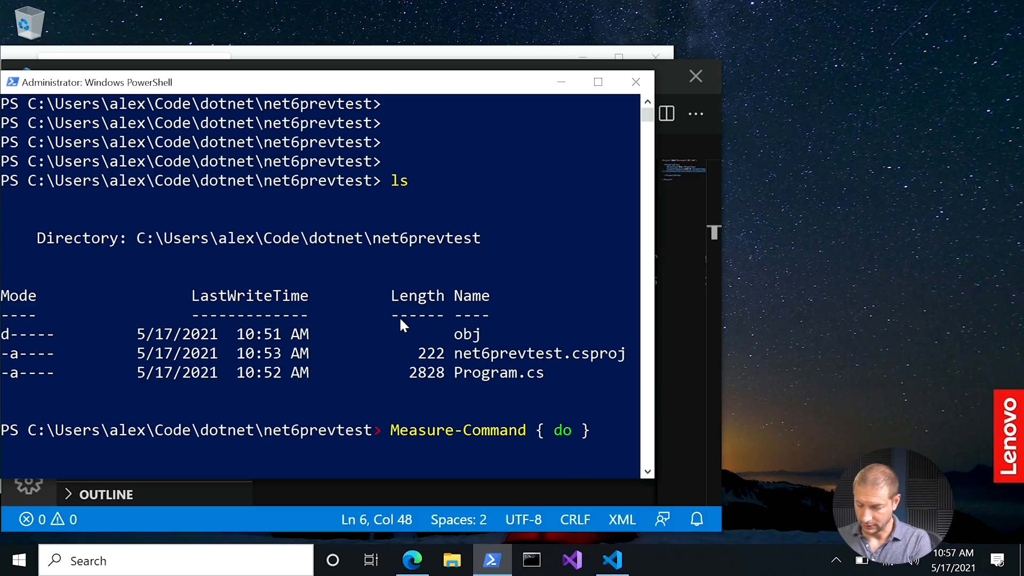